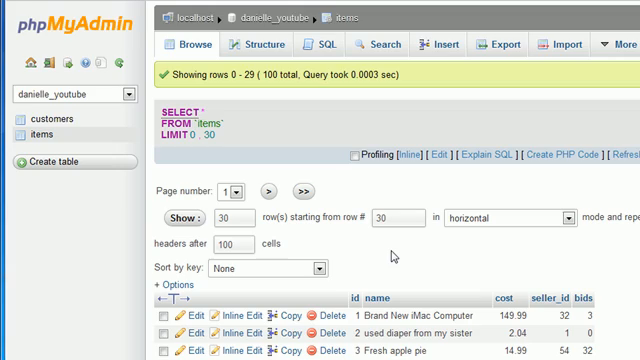
# Step: Scroll down through the browsed customers table rows
pyautogui.scroll(-3)
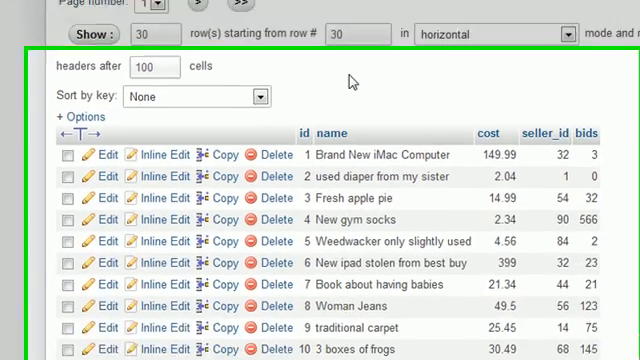
pyautogui.scroll(-3)
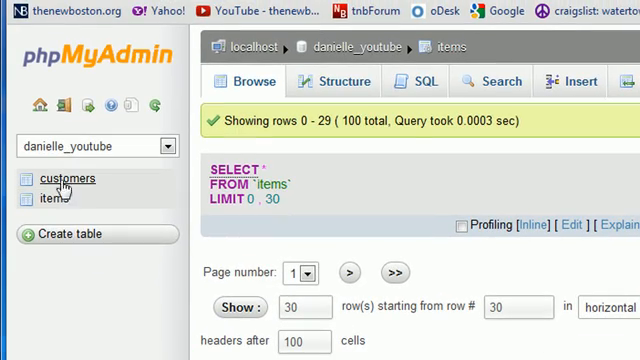
pyautogui.scroll(-3)
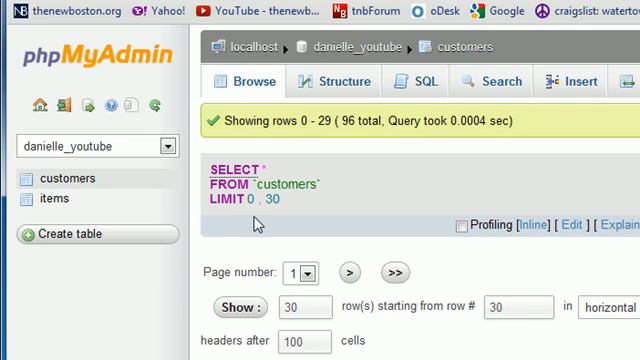
# Step: Browse the items table rows, scrolling through names, costs and seller ids
pyautogui.click(52, 200)
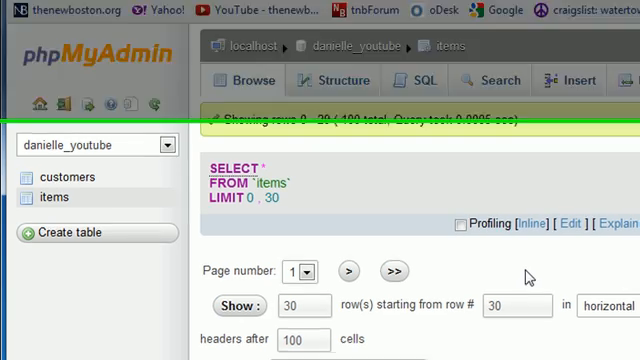
pyautogui.scroll(-3)
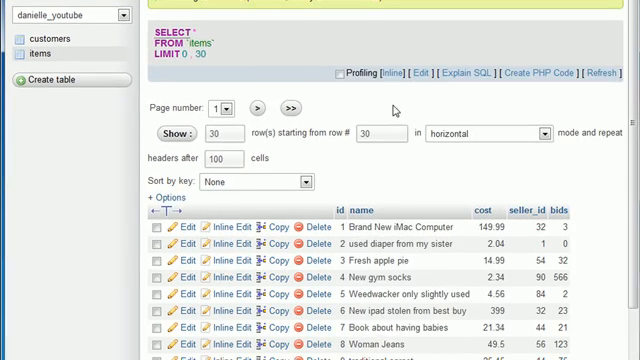
pyautogui.scroll(-3)
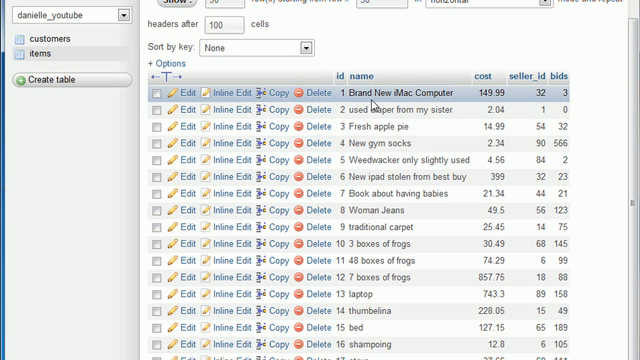
pyautogui.moveTo(372, 104)
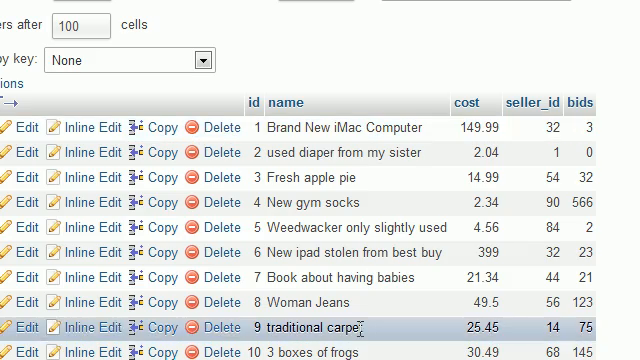
pyautogui.scroll(-3)
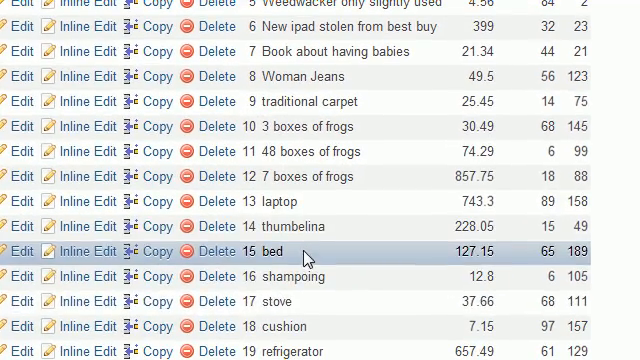
pyautogui.scroll(3)
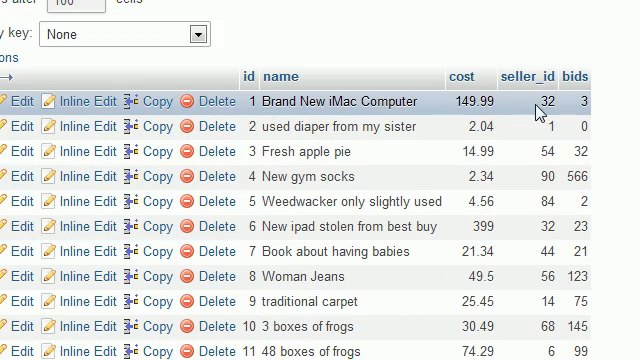
# Step: Highlight the first row's seller_id value 32 and look further down the rows
pyautogui.doubleClick(540, 102)
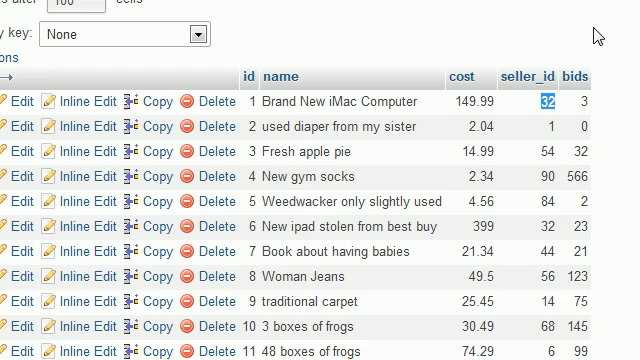
pyautogui.click(590, 100)
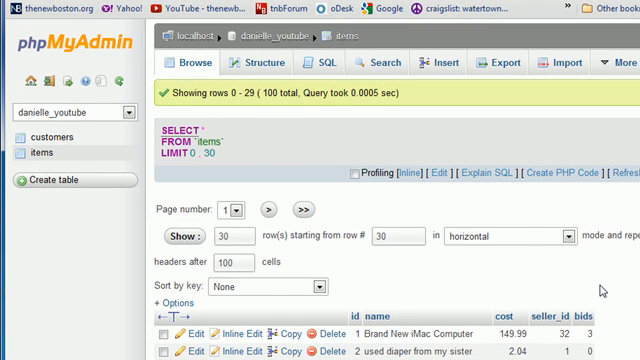
pyautogui.scroll(-3)
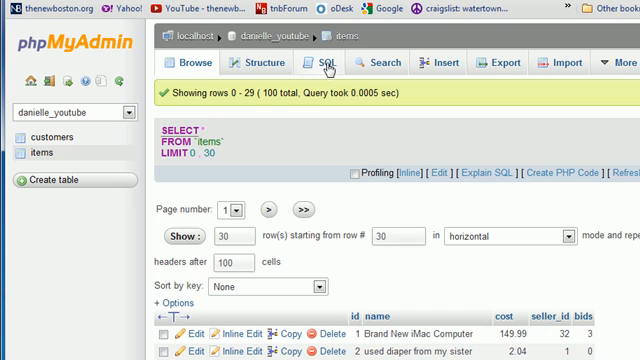
# Step: Start an SQL query: SELECT name FROM items WHERE name LIKE
pyautogui.click(326, 62)
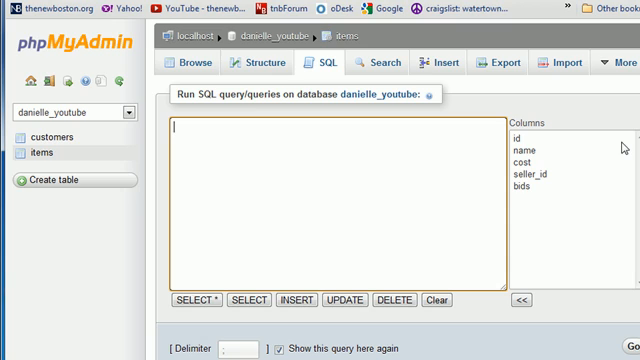
pyautogui.write('SELECT name')
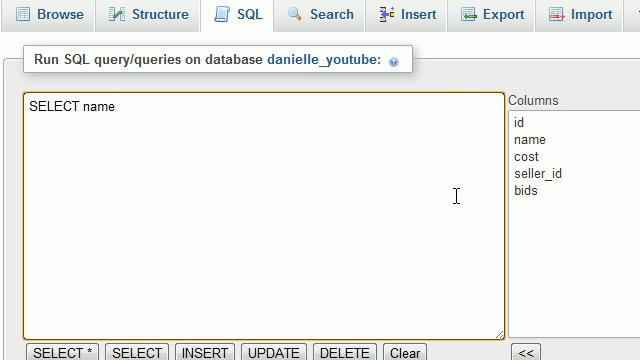
pyautogui.write('FROM ite')
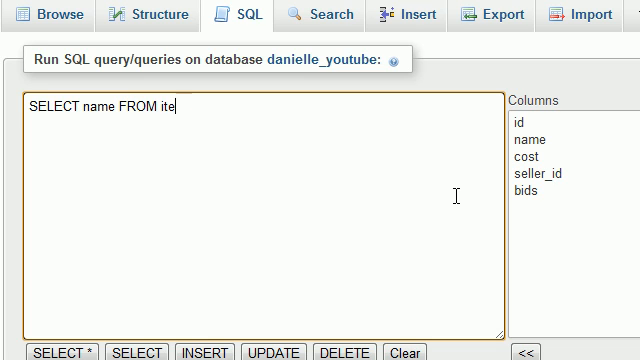
pyautogui.write('ms')
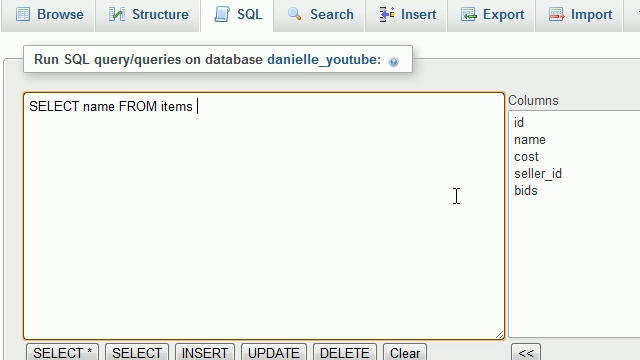
pyautogui.write('WHERE name')
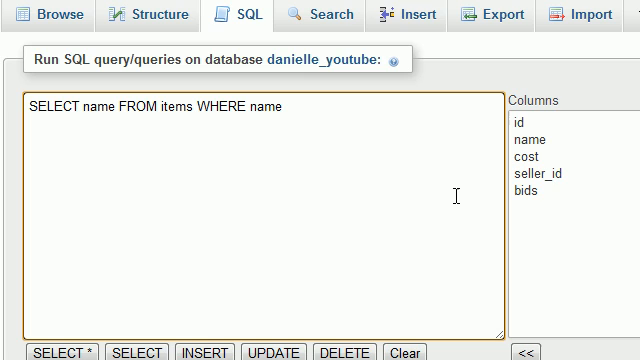
pyautogui.write('LIKE')
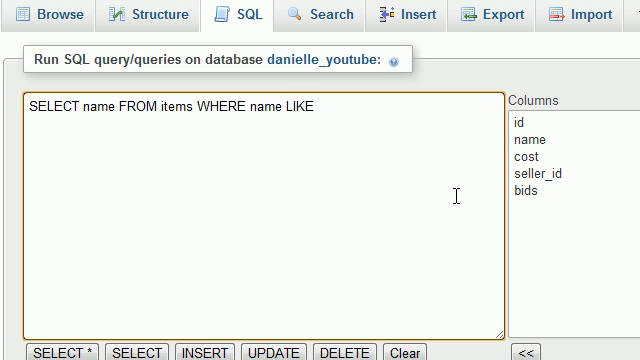
# Step: Complete the filter with the wildcard pattern 'new%' for names beginning with new
pyautogui.write('"')
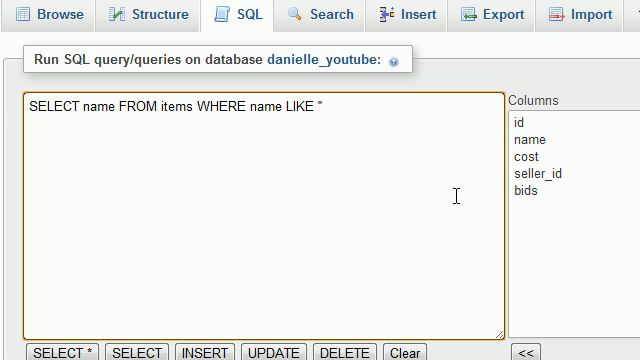
pyautogui.write("new'")
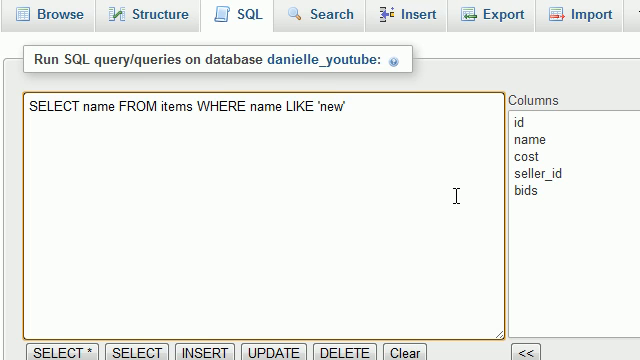
pyautogui.write('%')
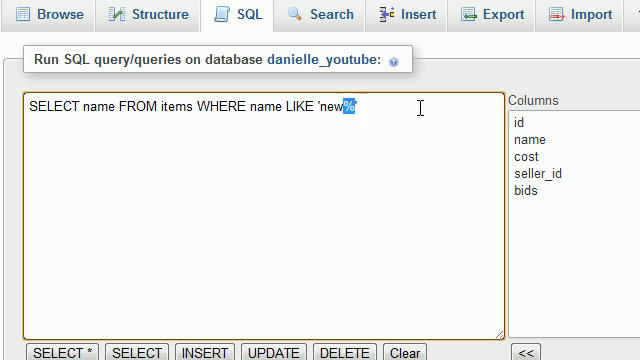
pyautogui.press('Backspace')
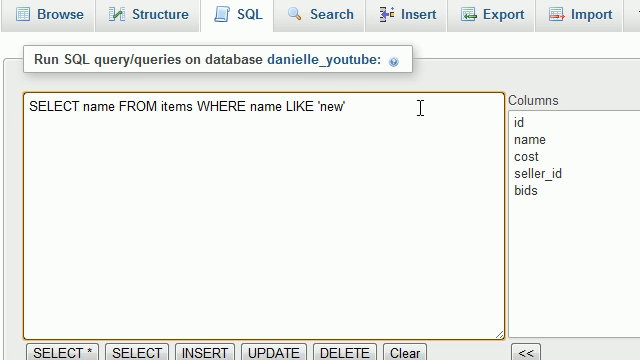
pyautogui.write('%')
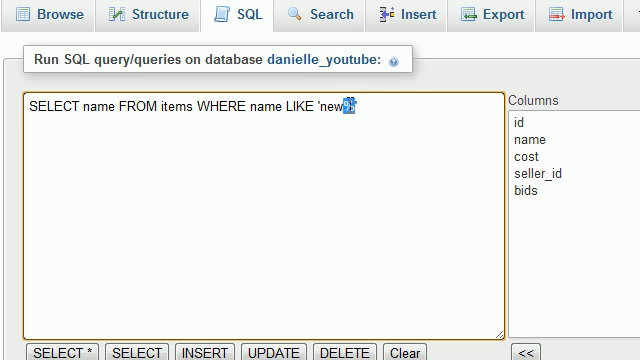
pyautogui.write("'")
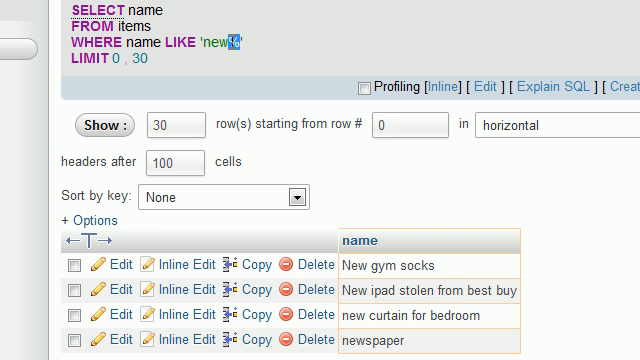
# Step: Rewrite the name pattern as '%new%' to match new anywhere in the name
pyautogui.write('%')
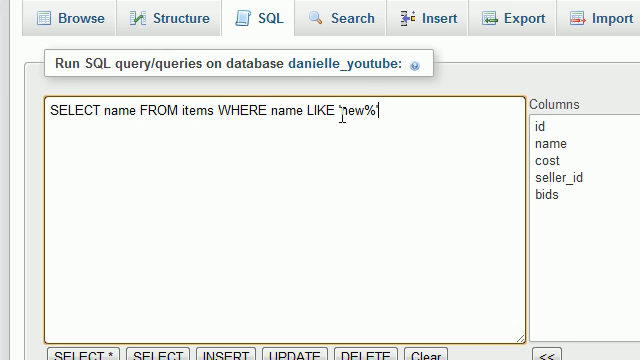
# Step: Replace the old pattern with '%computer%' to match computer anywhere in item names
pyautogui.doubleClick(352, 112)
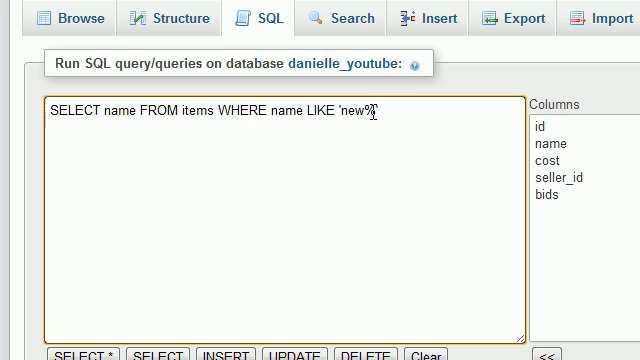
pyautogui.doubleClick(372, 112)
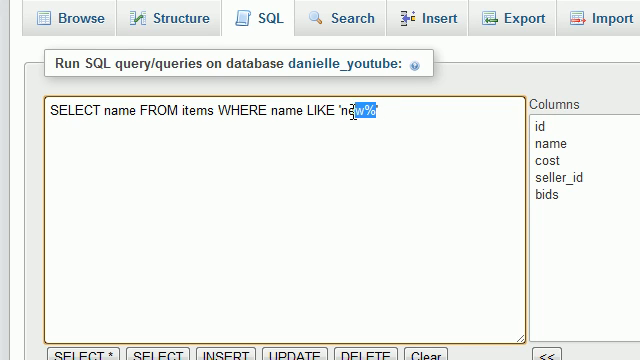
pyautogui.press('Delete')
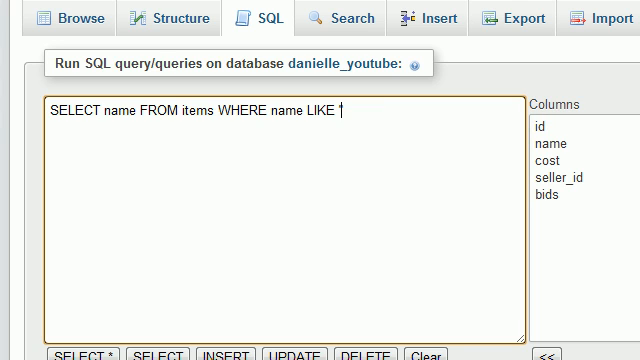
pyautogui.write('"')
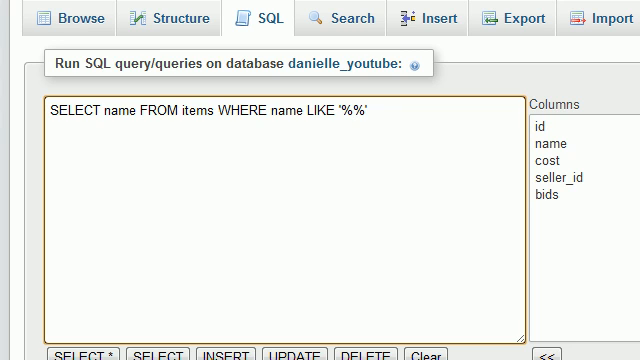
pyautogui.write('computer')
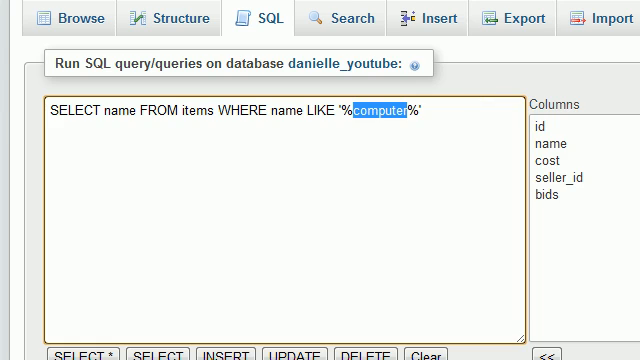
# Step: Run the '%computer%' query to list three matching item names and return to the SQL editor
pyautogui.click(78, 352)
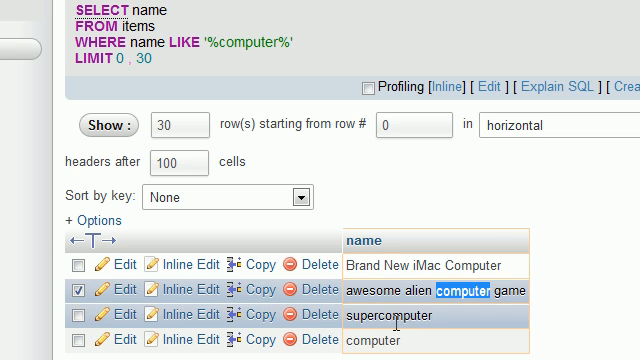
pyautogui.click(74, 312)
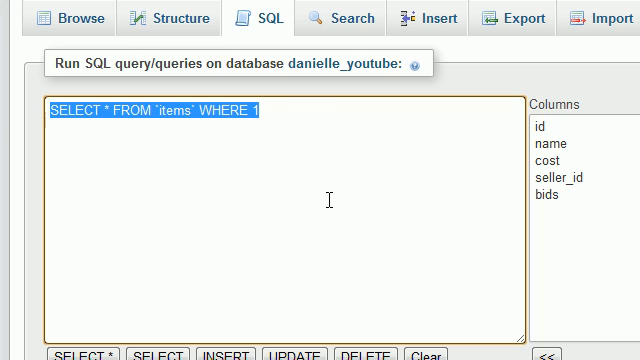
# Step: Clear the old items query from the editor for a new statement
pyautogui.write("SELECT name FROM items WHERE name LIKE 'new%'")
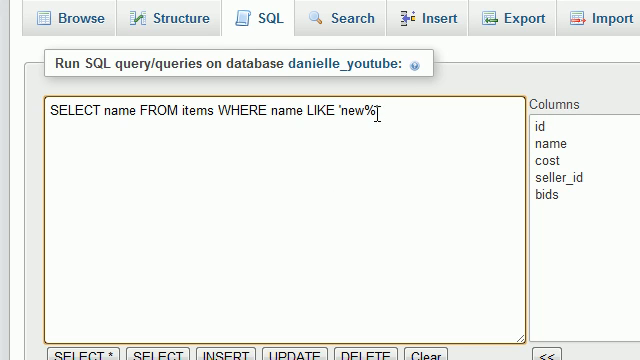
pyautogui.doubleClick(358, 112)
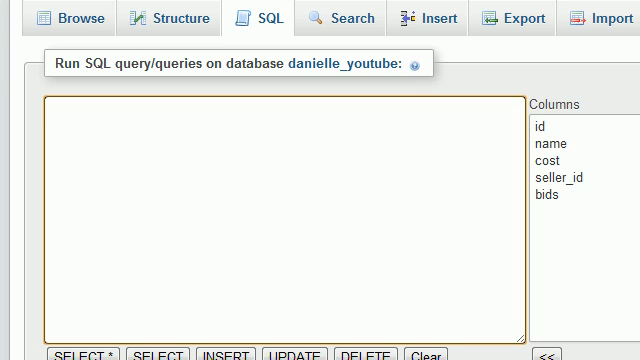
pyautogui.click(56, 110)
pyautogui.write('SELECT')
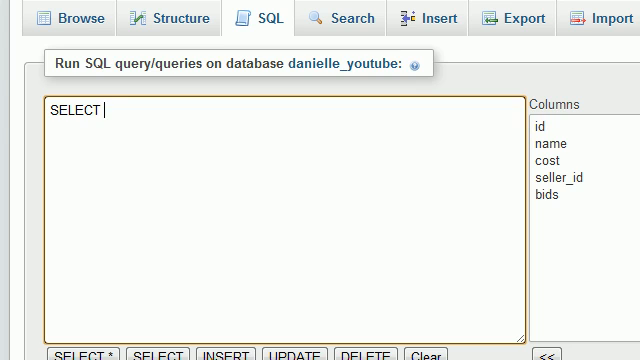
# Step: Write SELECT city FROM customers WHERE city LIKE 'h%d' for cities starting with h and ending with d
pyautogui.write('city F')
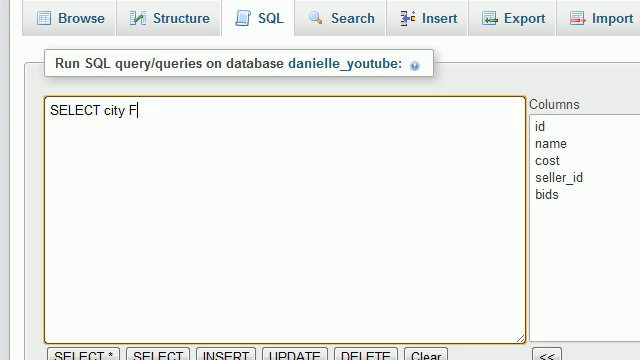
pyautogui.write('ROM')
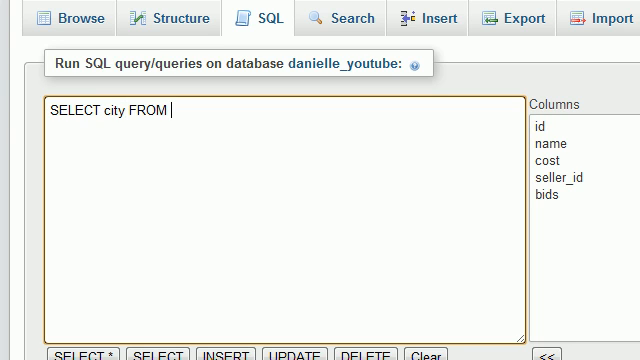
pyautogui.write('customers')
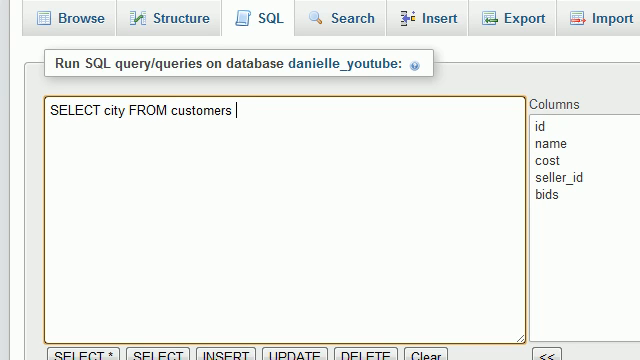
pyautogui.write('WHERE city LIK')
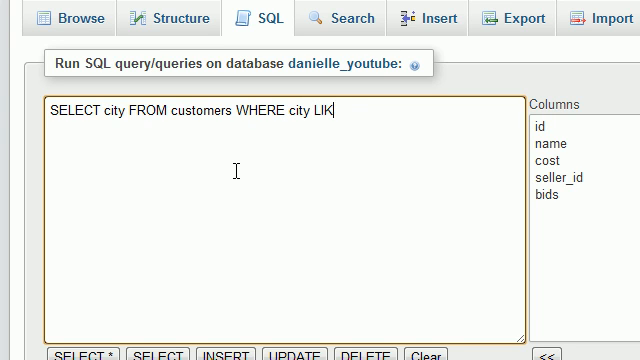
pyautogui.write('E "')
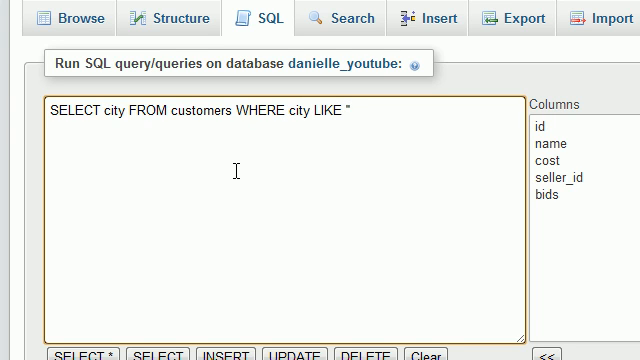
pyautogui.write("%'")
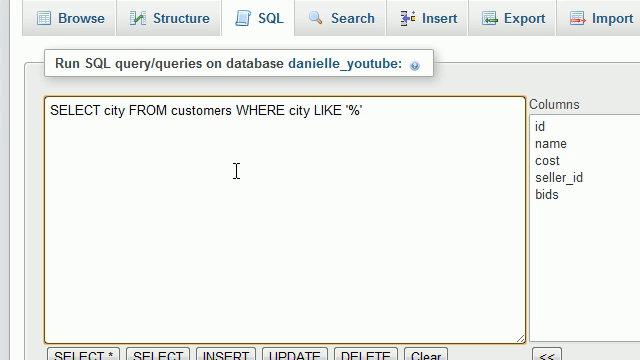
pyautogui.write('h')
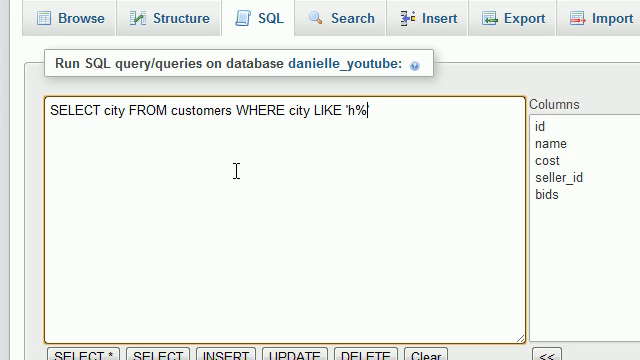
pyautogui.write('d')
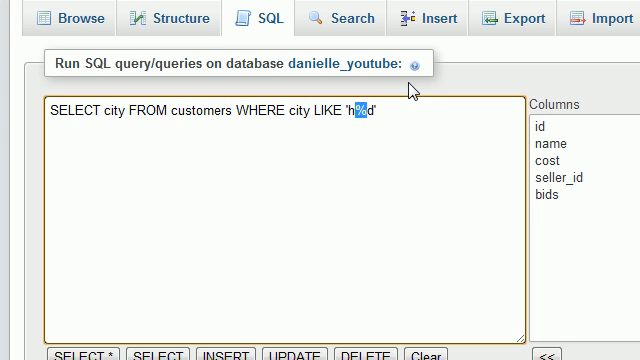
pyautogui.moveTo(412, 90)
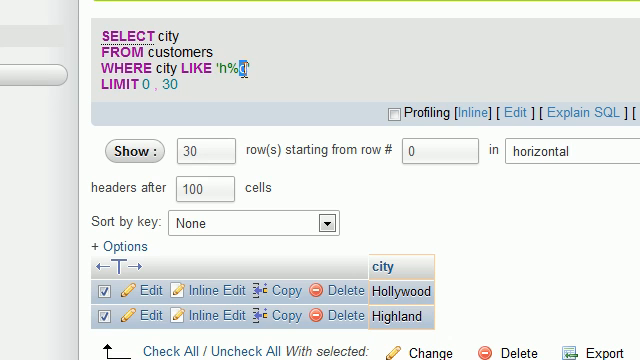
# Step: Run the 'h%d' city query returning Hollywood and Highland and reopen it in the editor
pyautogui.write("d'")
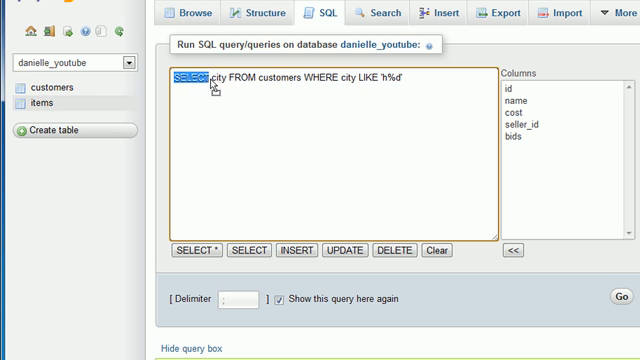
pyautogui.doubleClick(218, 86)
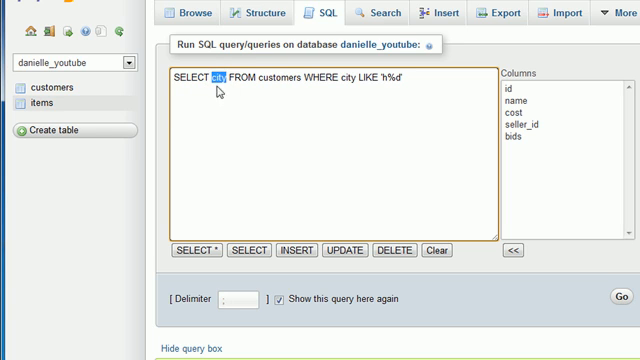
pyautogui.doubleClick(188, 84)
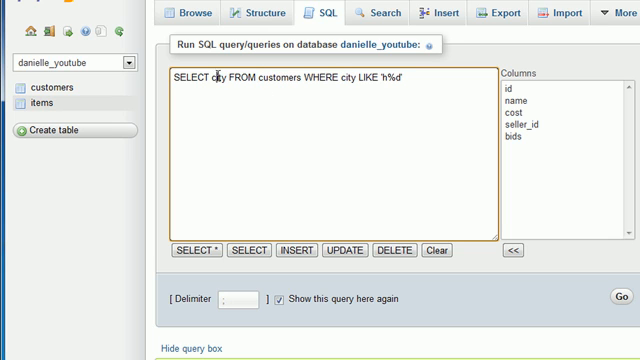
pyautogui.doubleClick(272, 78)
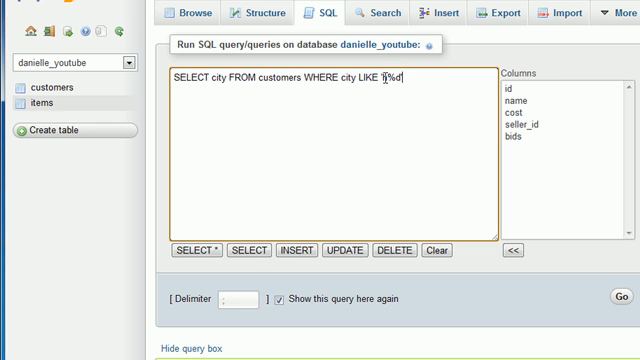
pyautogui.write('h')
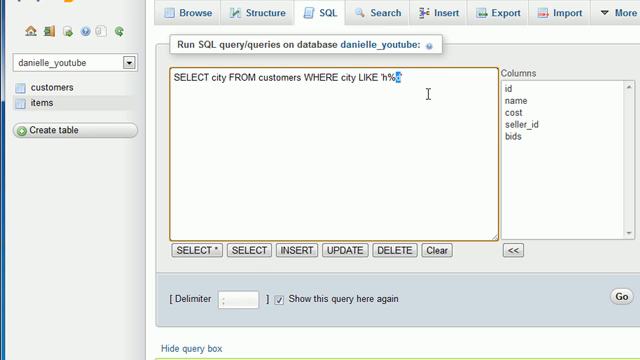